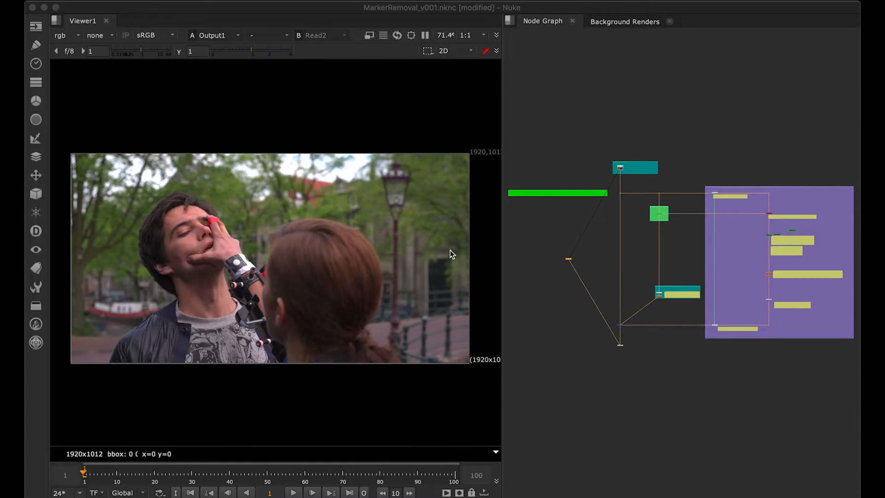
mouse_move(208, 293)
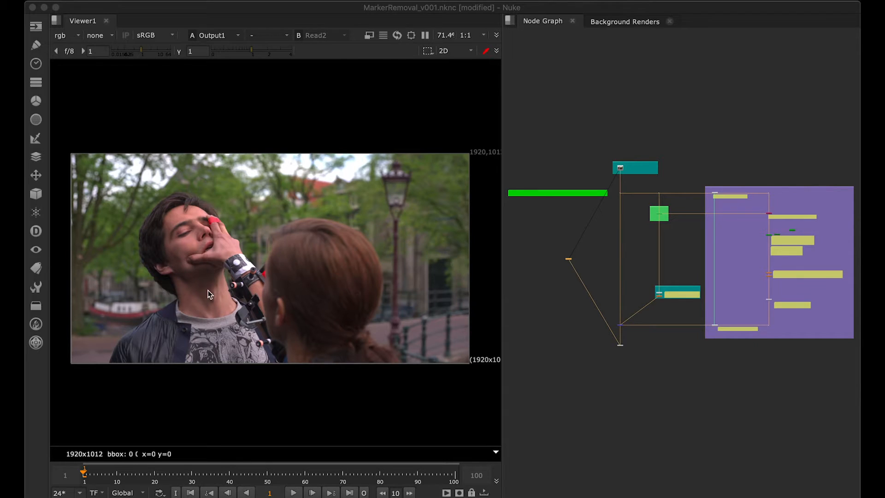
mouse_move(424, 308)
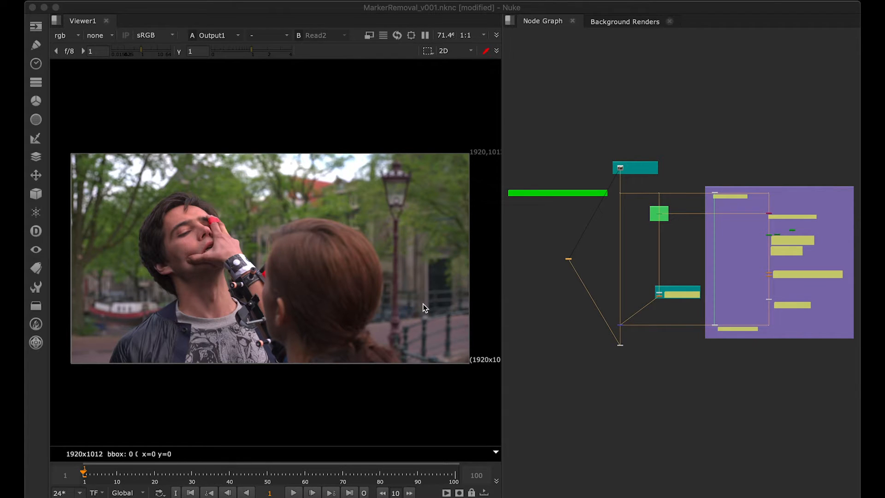
mouse_move(586, 165)
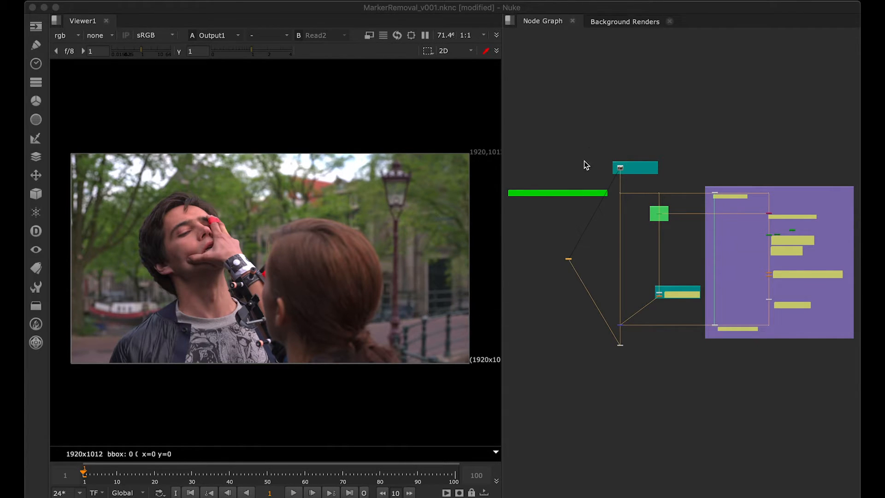
mouse_move(822, 358)
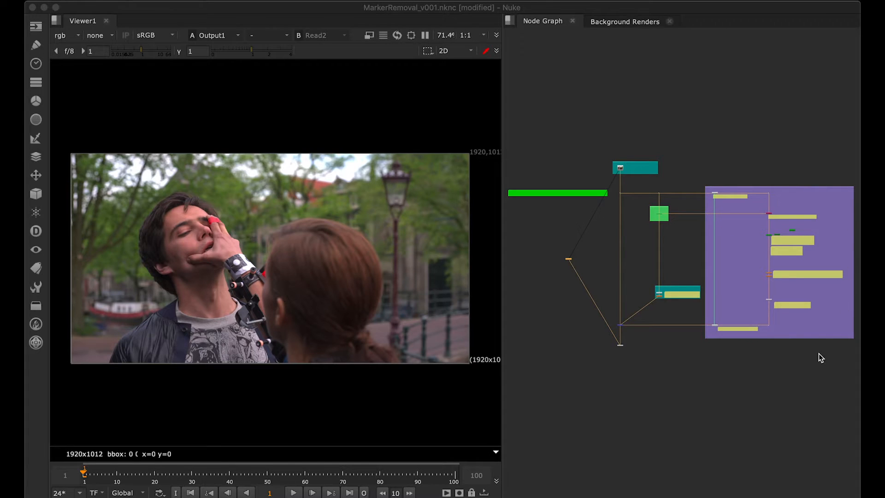
mouse_move(237, 223)
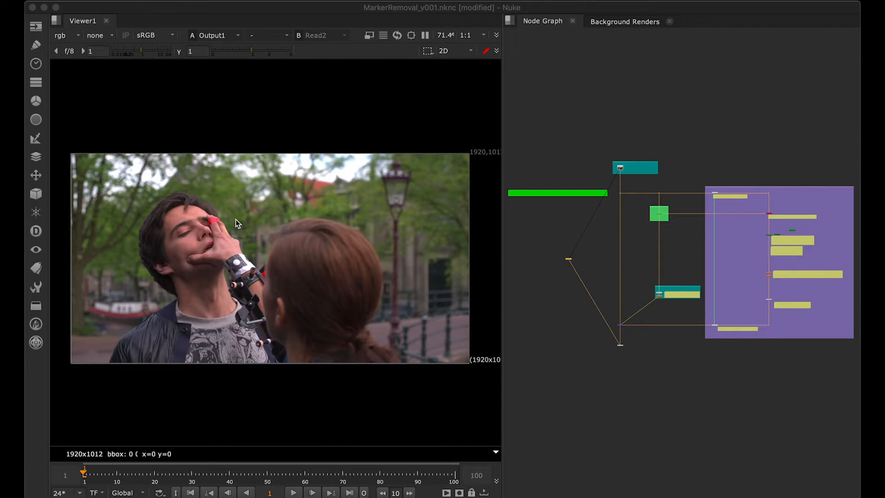
mouse_move(854, 295)
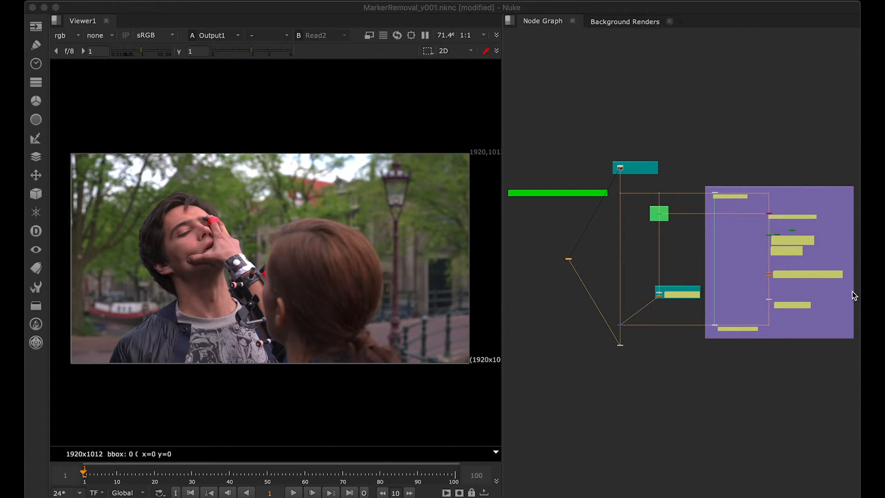
mouse_move(841, 379)
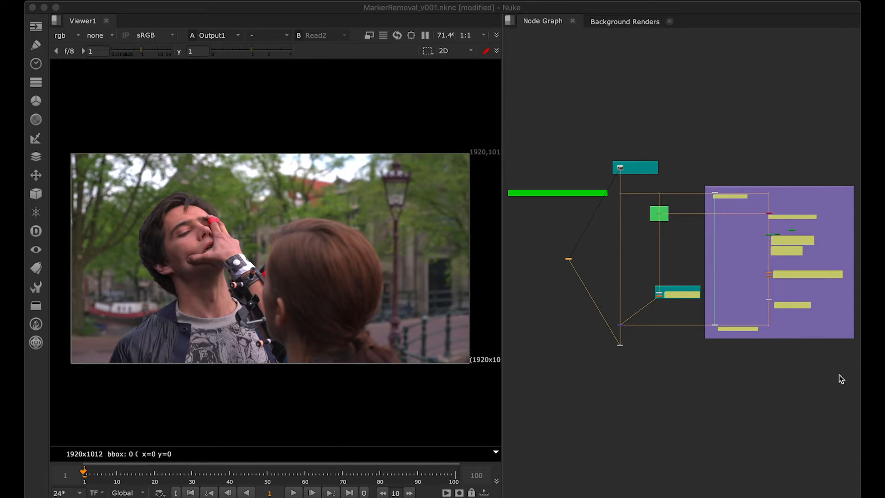
mouse_move(830, 352)
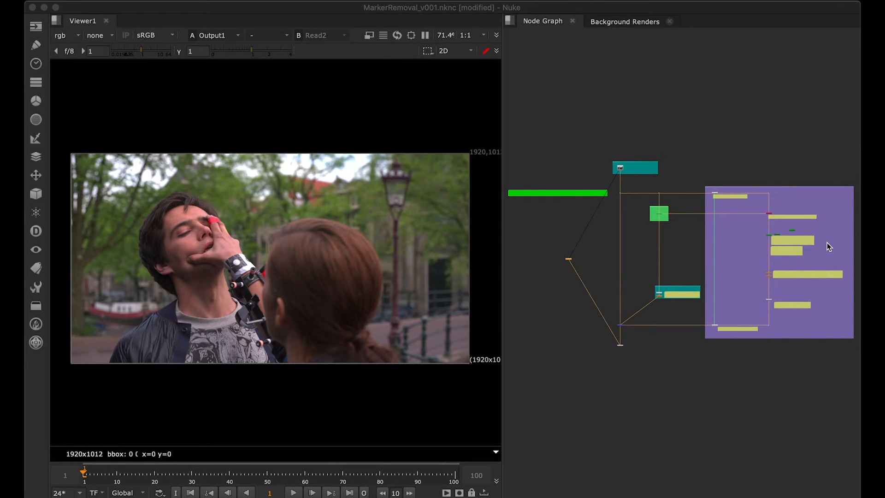
mouse_move(225, 216)
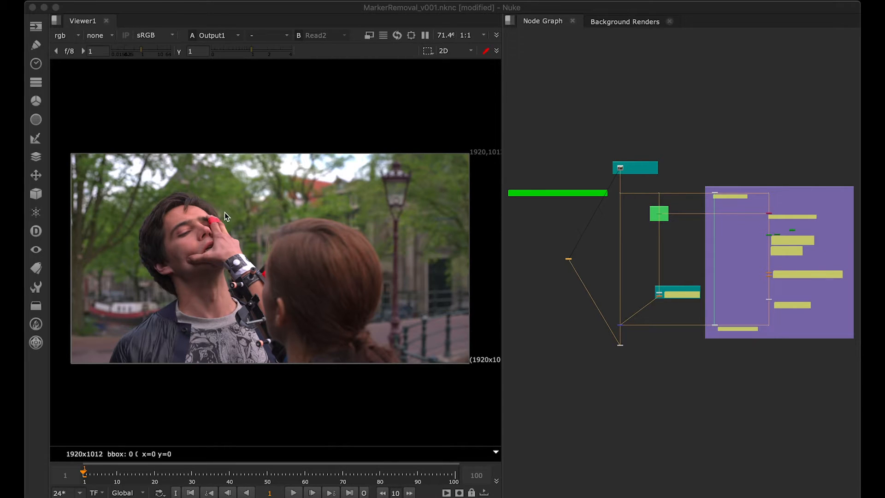
mouse_move(250, 269)
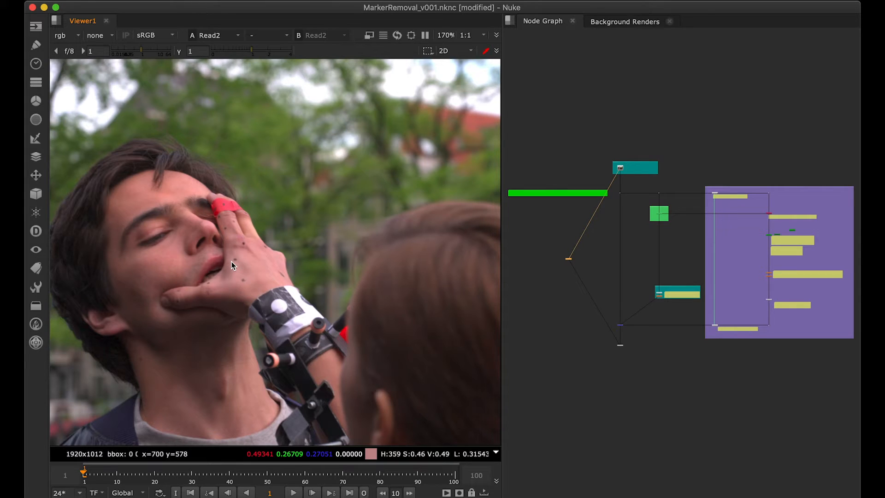
mouse_move(241, 278)
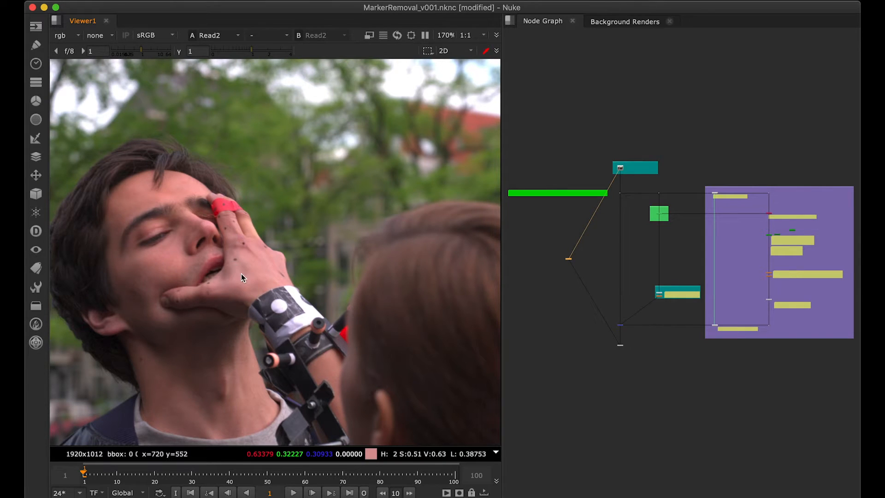
mouse_move(237, 265)
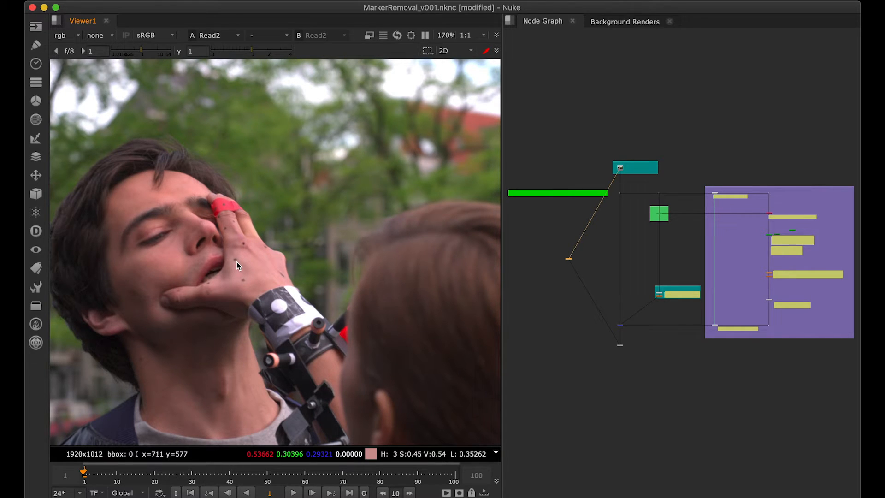
mouse_move(199, 332)
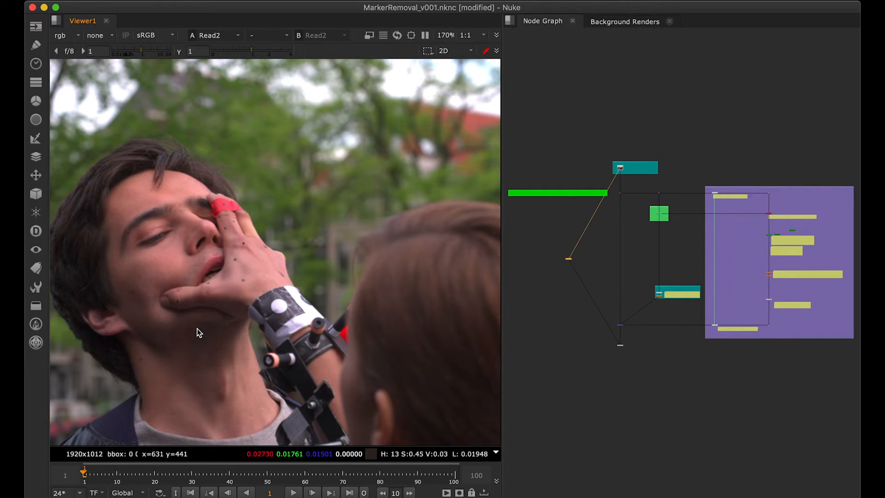
mouse_move(219, 271)
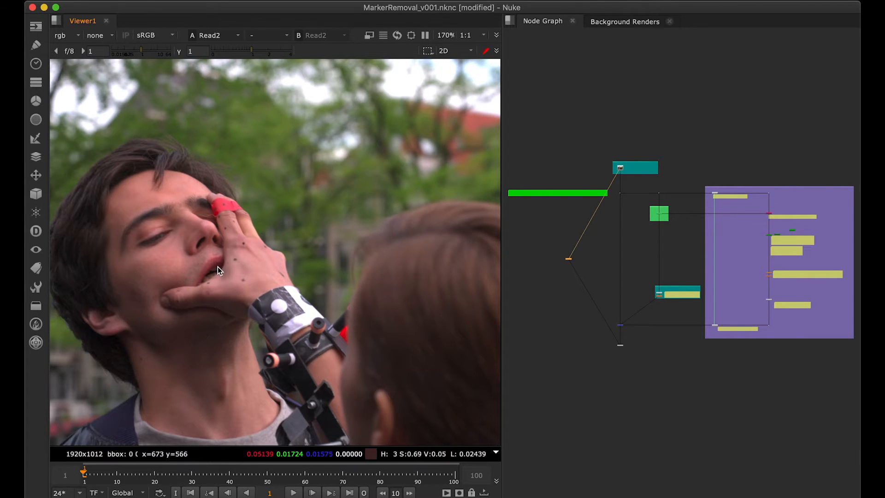
mouse_move(785, 398)
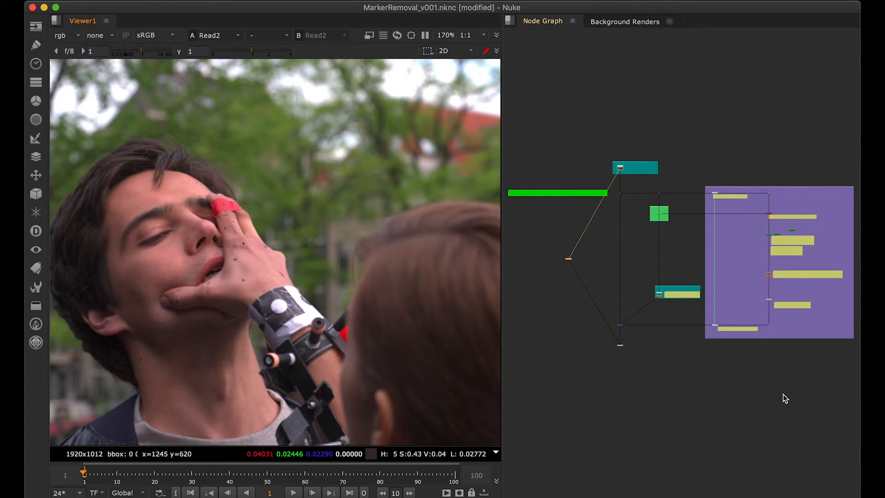
mouse_move(759, 391)
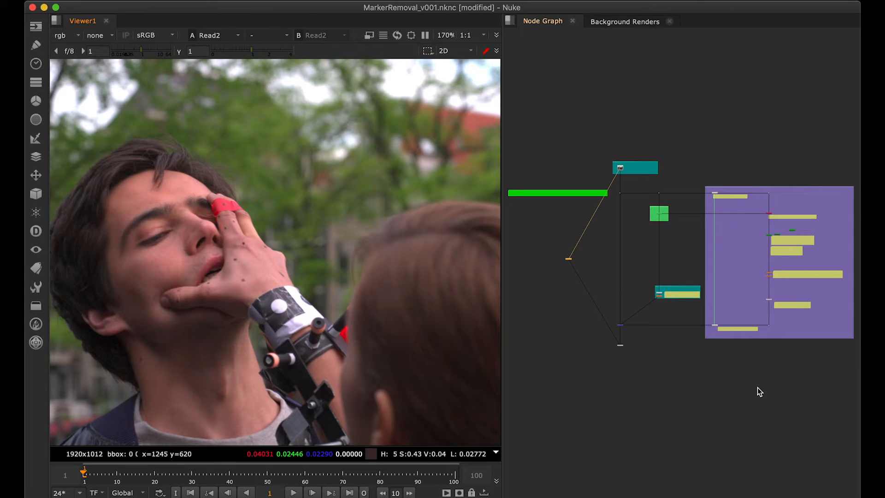
mouse_move(301, 292)
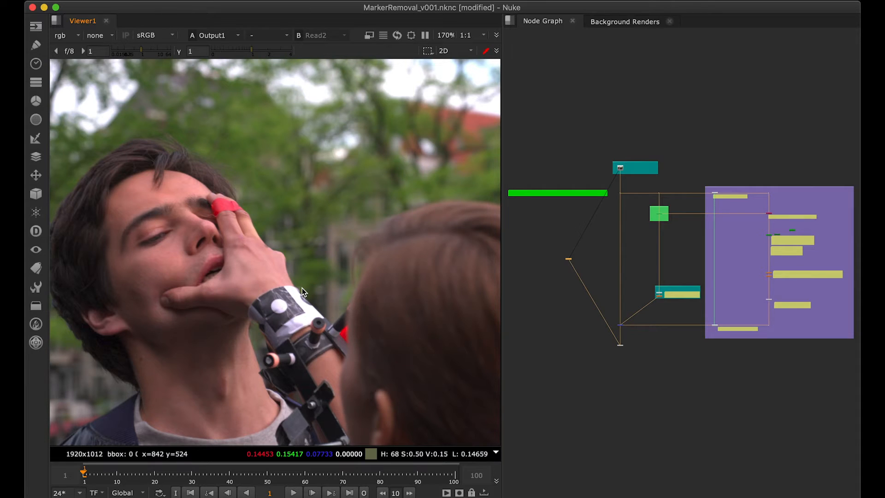
mouse_move(740, 459)
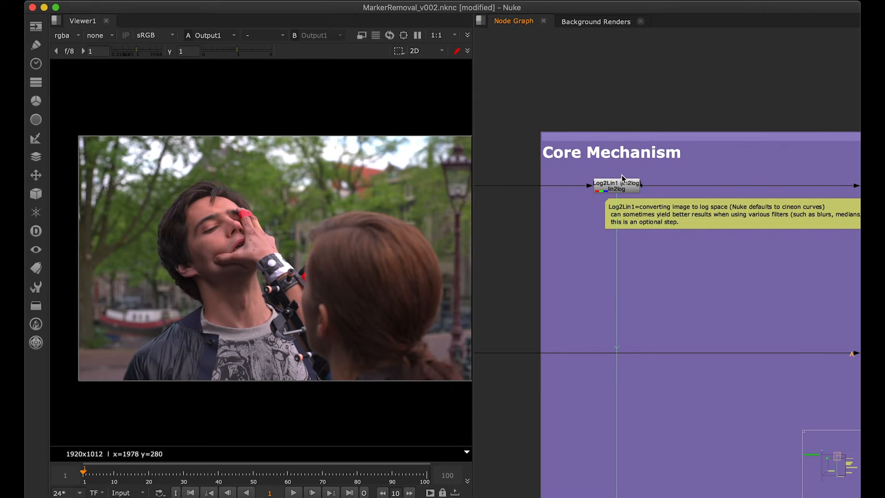
left_click(617, 186)
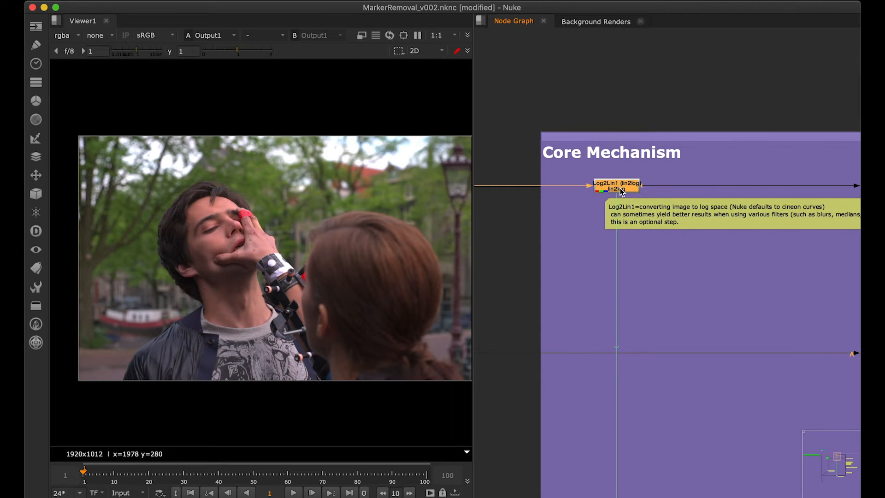
left_click(617, 185)
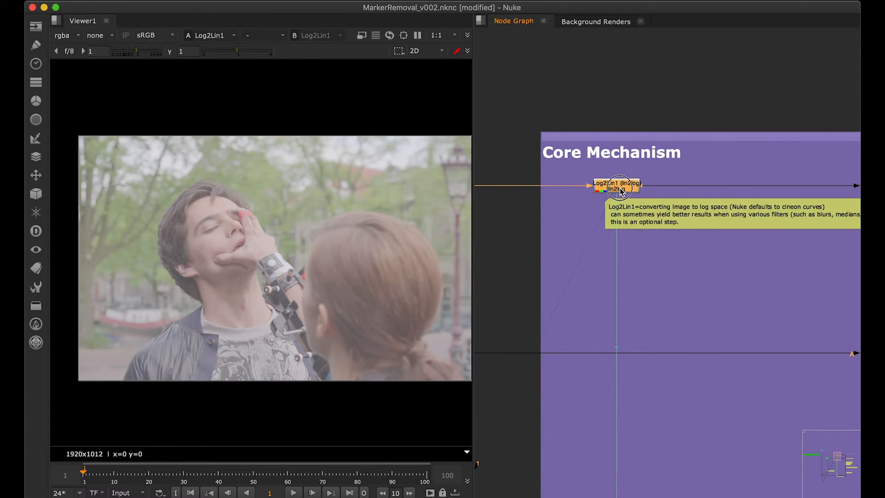
double_click(617, 184)
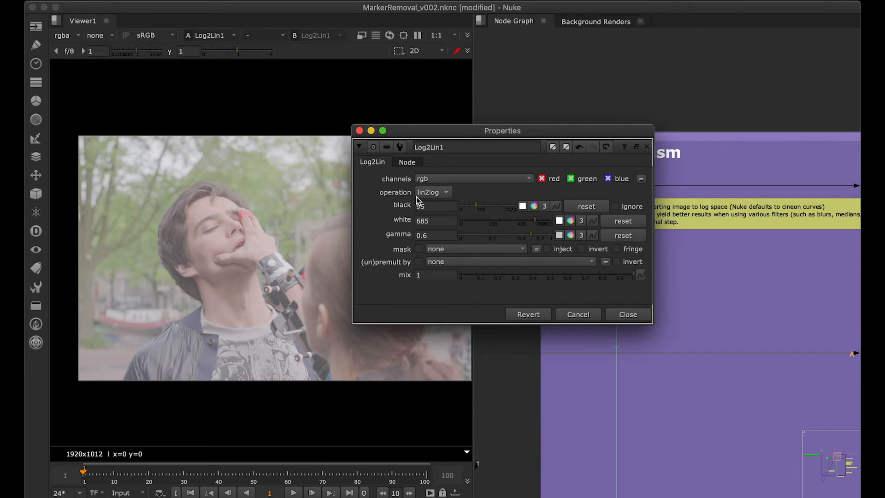
mouse_move(635, 318)
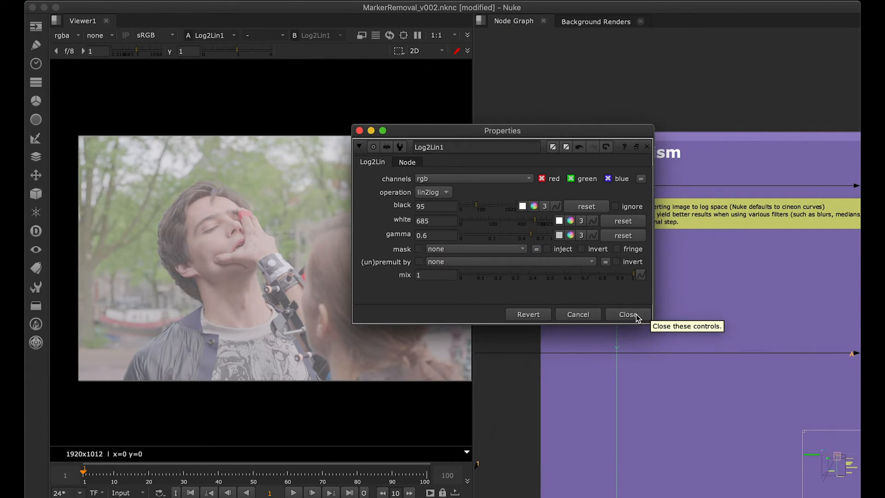
left_click(628, 315)
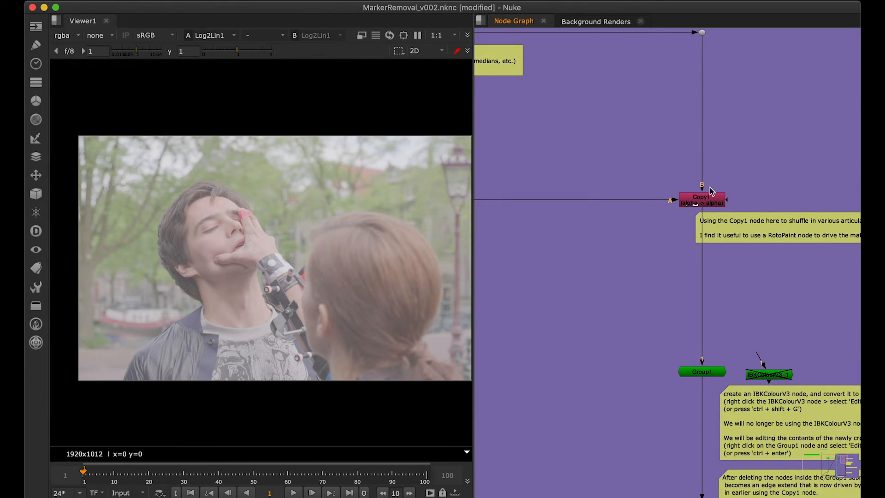
mouse_move(713, 206)
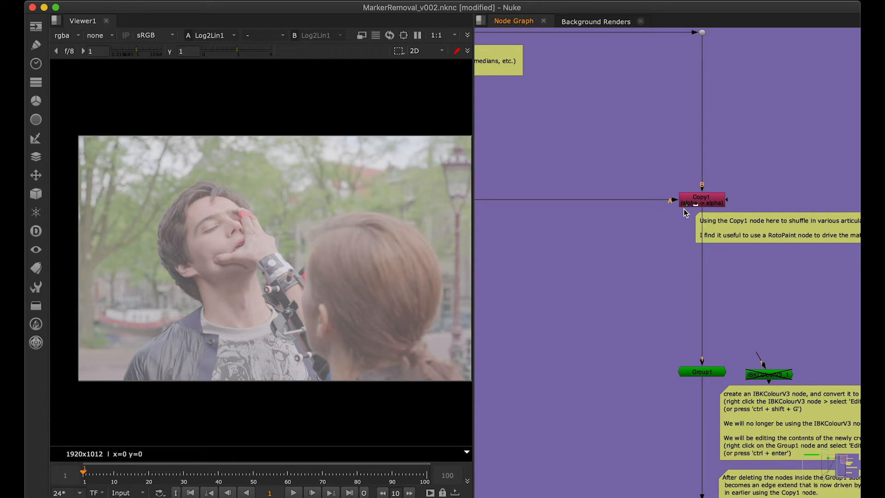
mouse_move(655, 218)
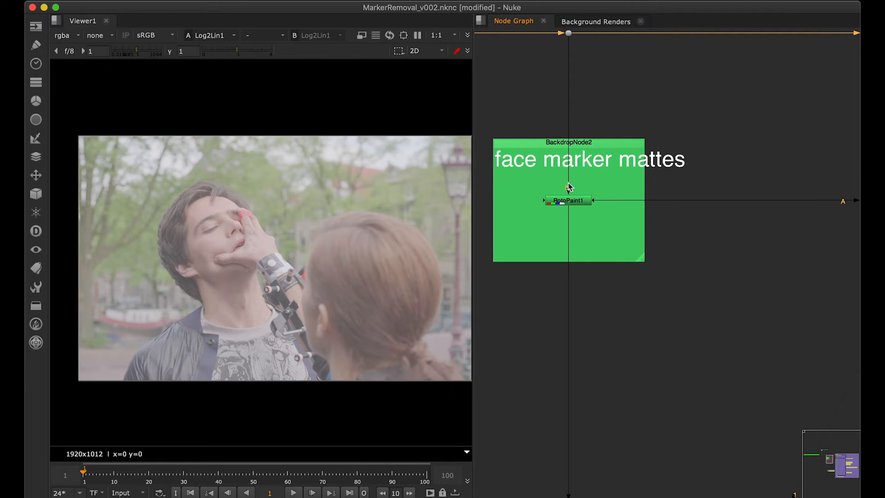
mouse_move(572, 220)
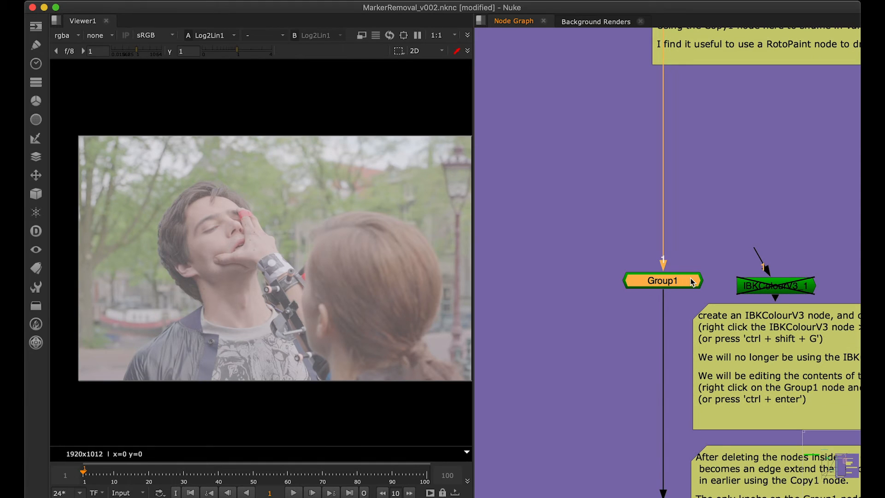
Inspect Group1's size, erode and patch black knobs, then dismiss its panel
left_click(662, 280)
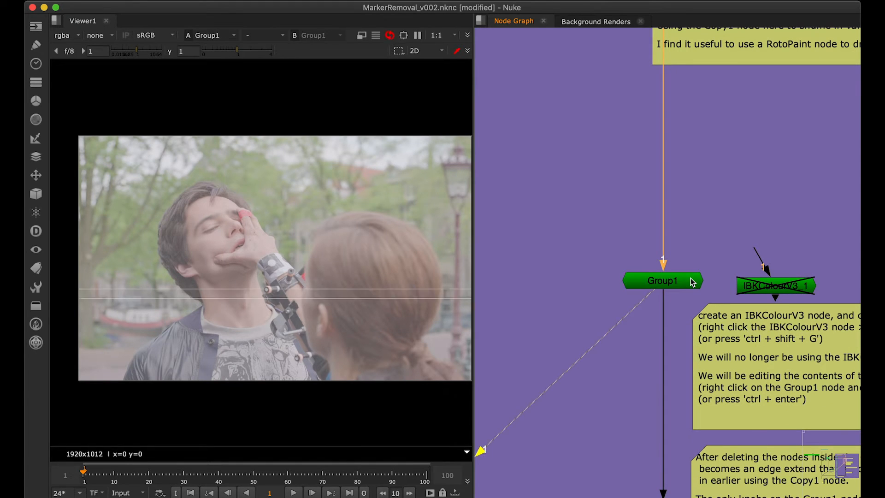
double_click(662, 280)
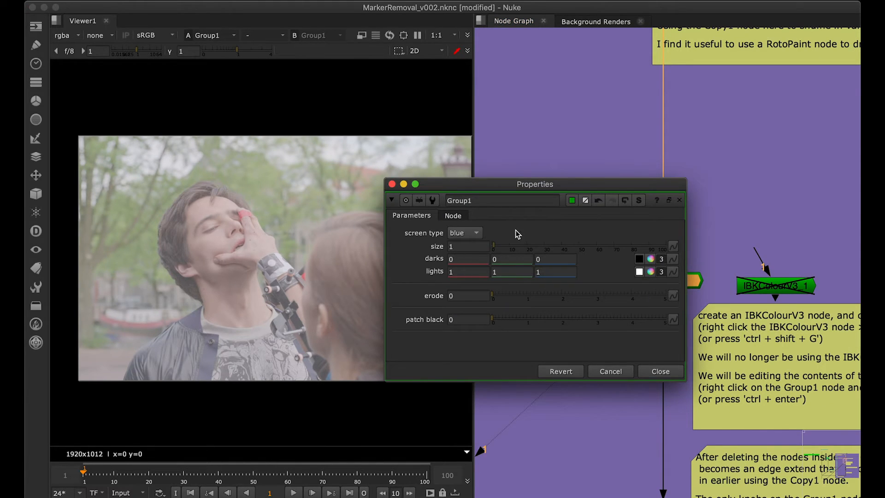
mouse_move(606, 338)
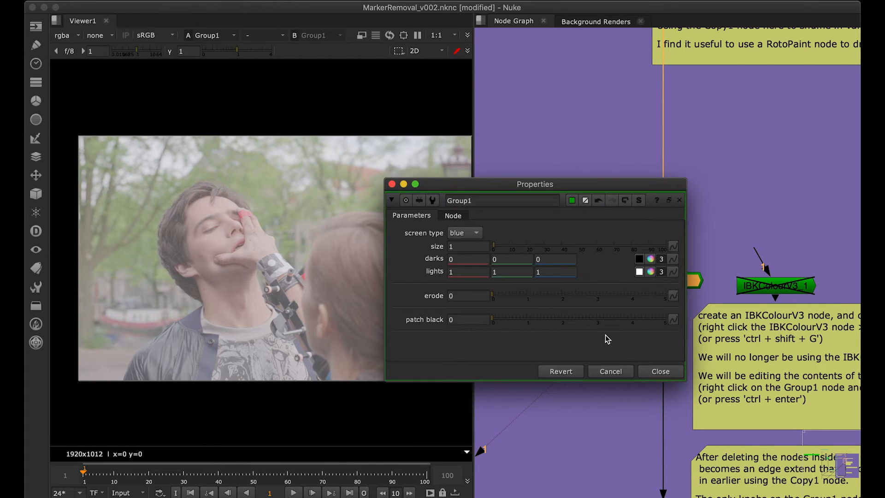
left_click(660, 371)
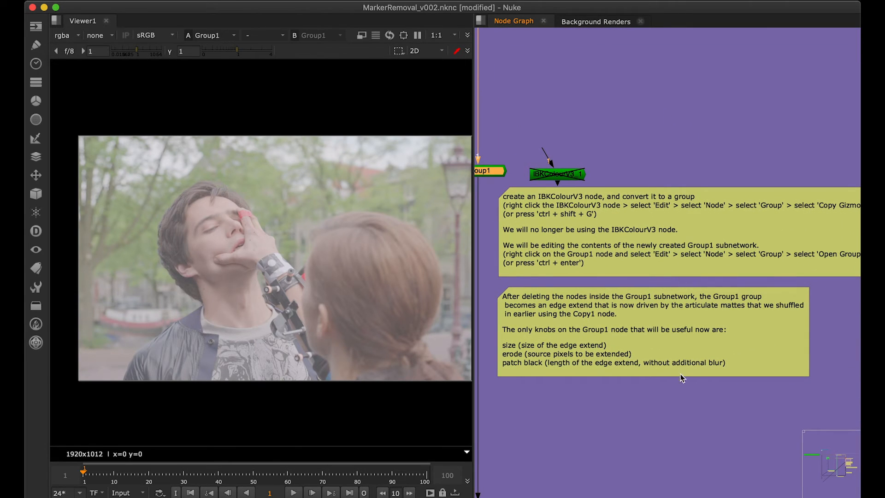
Step the viewer through the Blur1 and Dither1 outputs
scroll("up", 3)
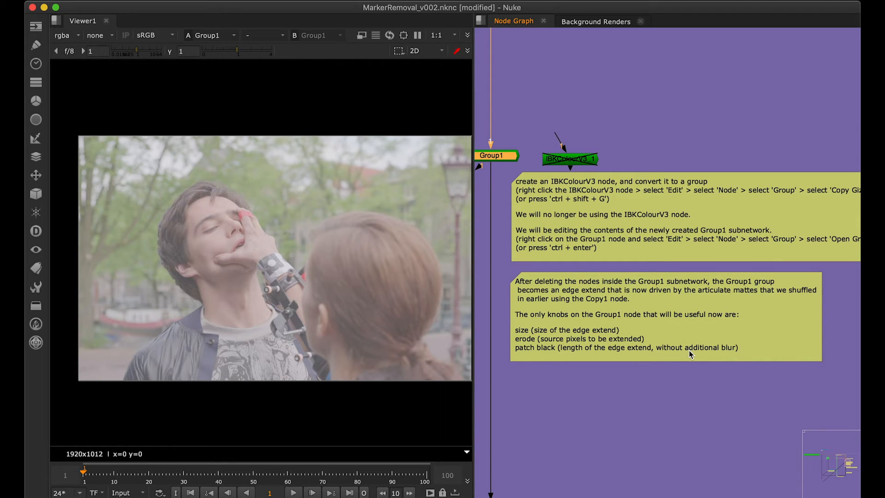
mouse_move(688, 362)
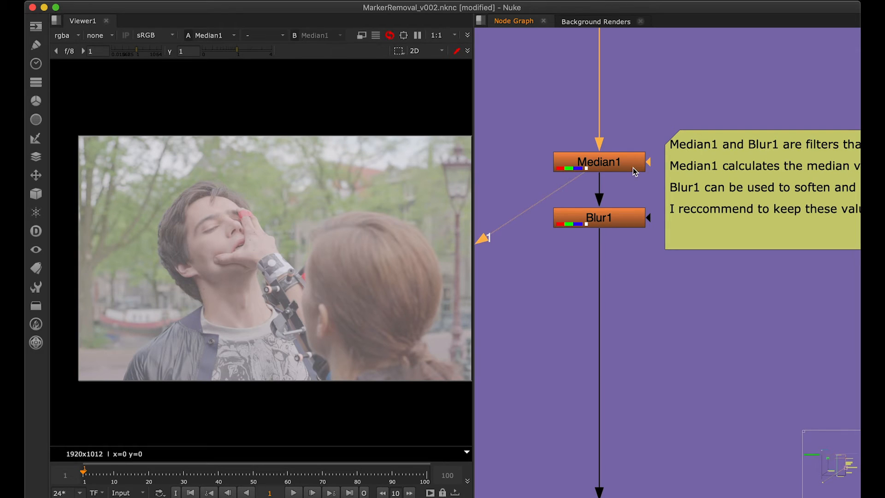
left_click(600, 217)
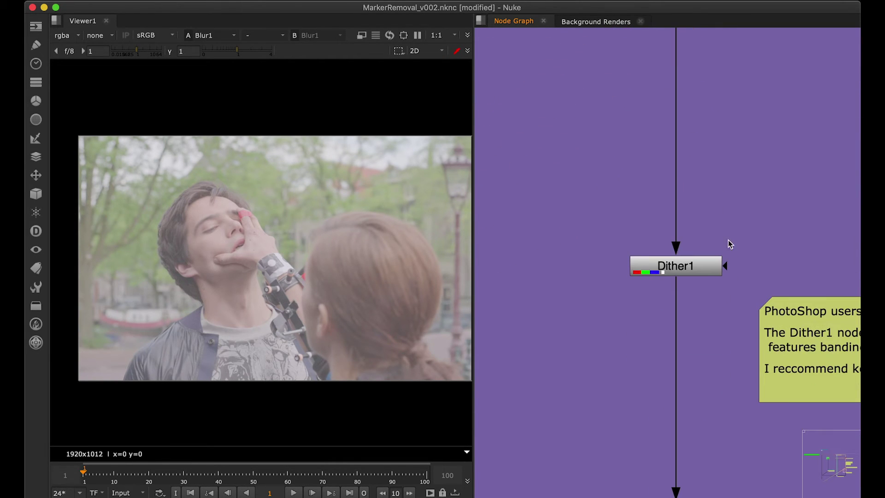
left_click(675, 265)
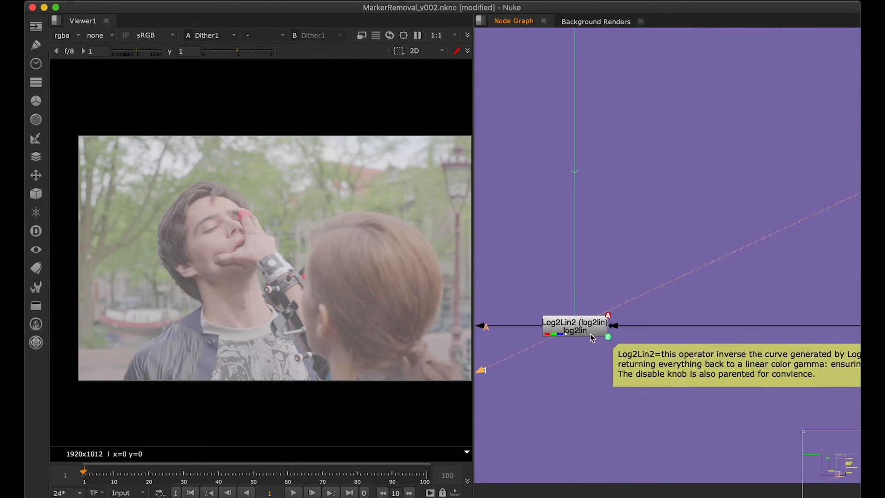
Check Log2Lin2's settings and view its normal-contrast linear output
left_click(574, 327)
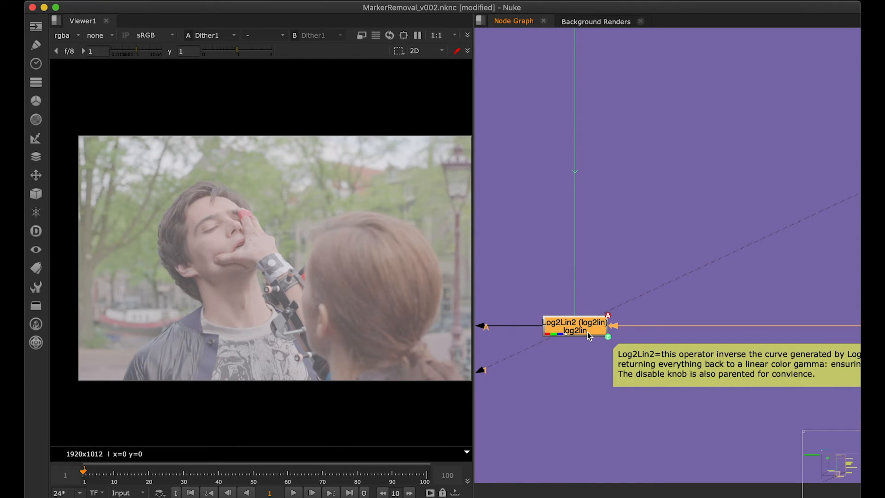
double_click(575, 325)
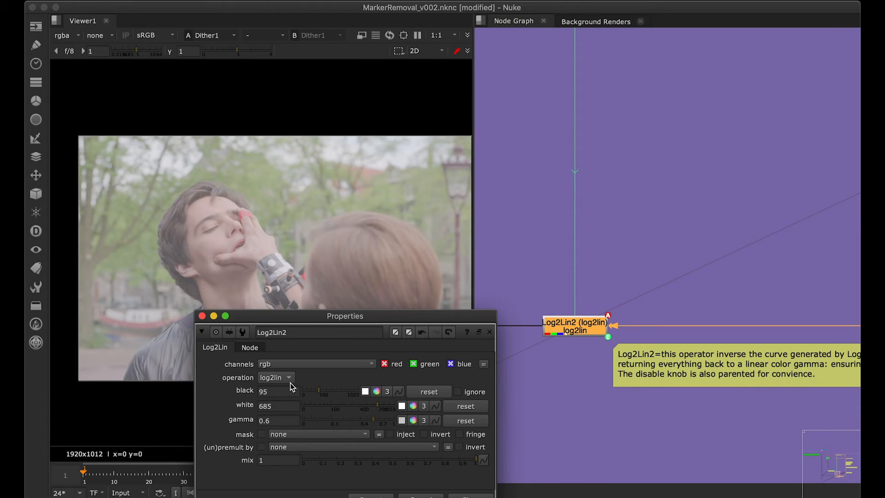
left_click(489, 331)
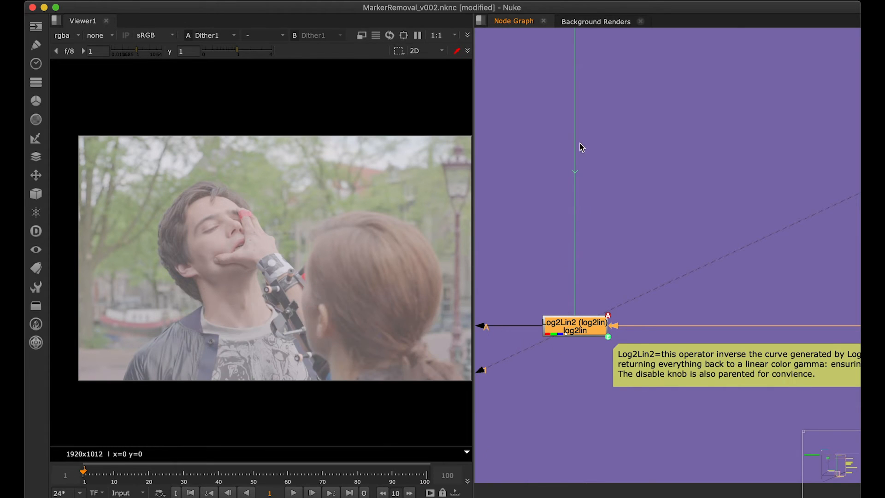
left_click(574, 326)
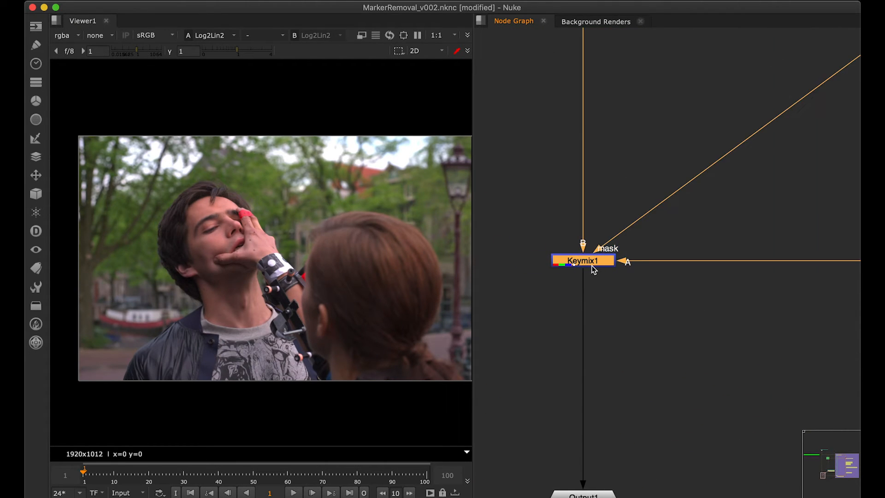
View Keymix1's marker-cleaned footage in normal colour
left_click(582, 260)
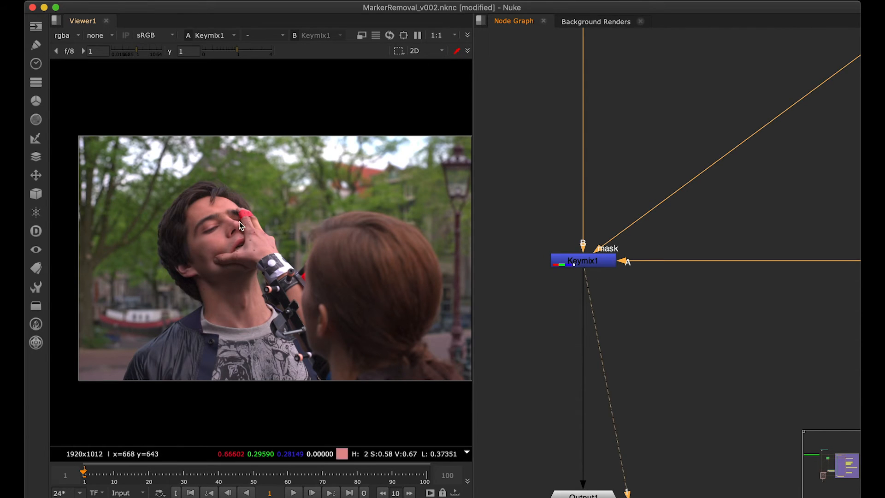
mouse_move(271, 231)
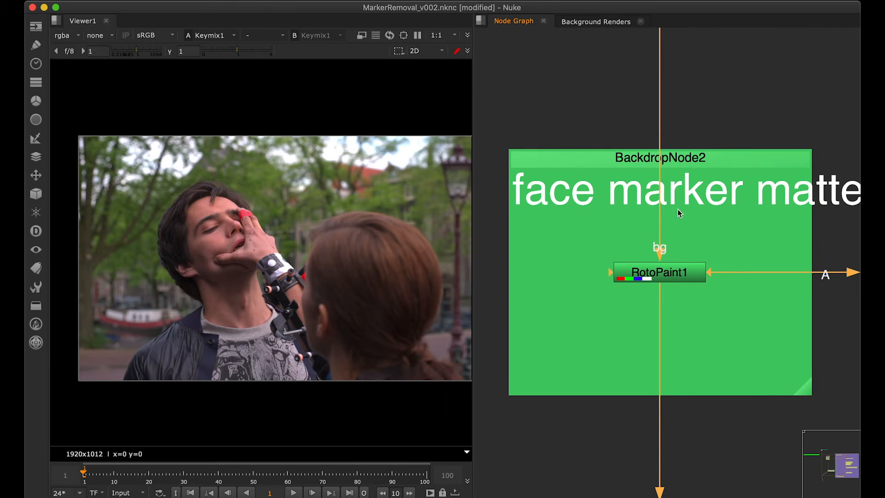
mouse_move(627, 173)
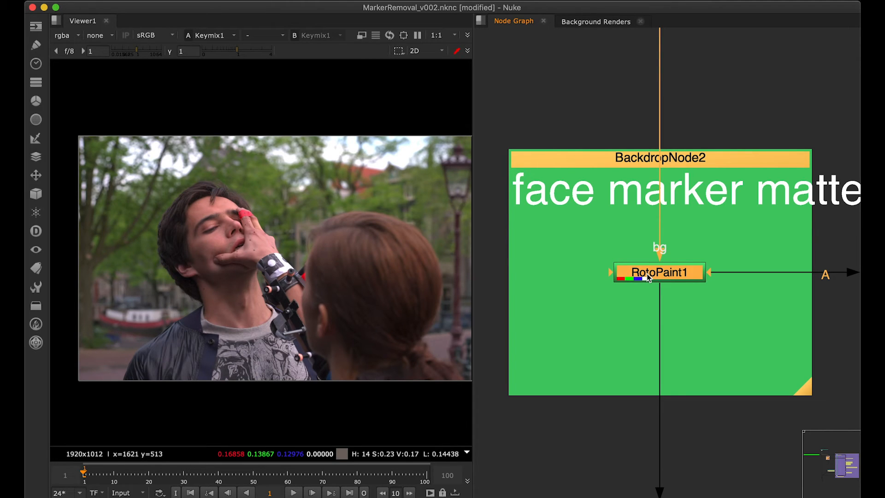
mouse_move(535, 268)
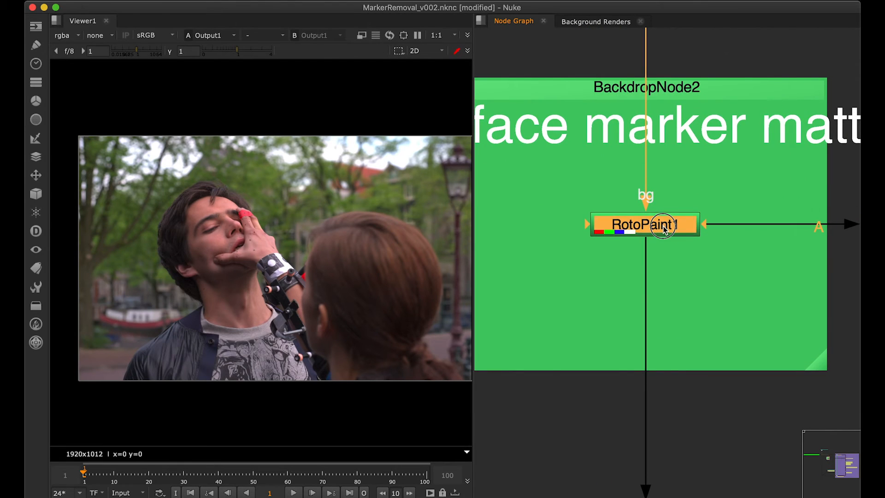
Brush three strokes over the markers on the back of the hand in RotoPaint1
double_click(645, 225)
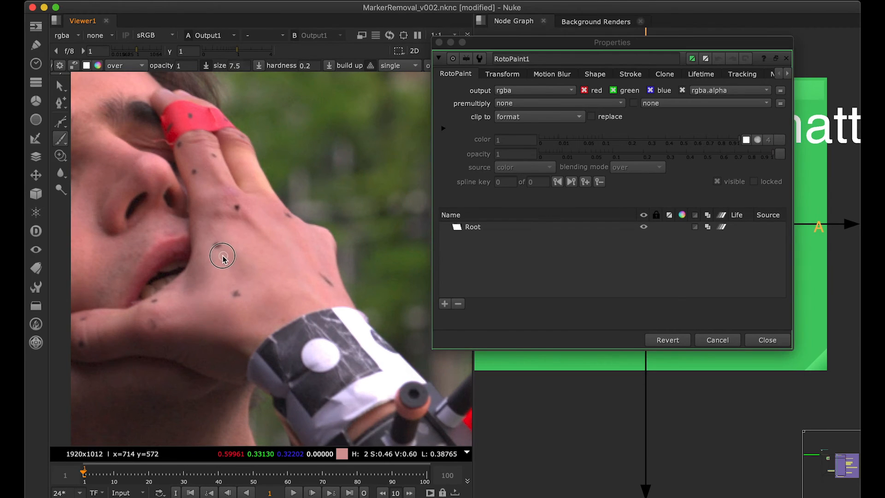
scroll("up", 3)
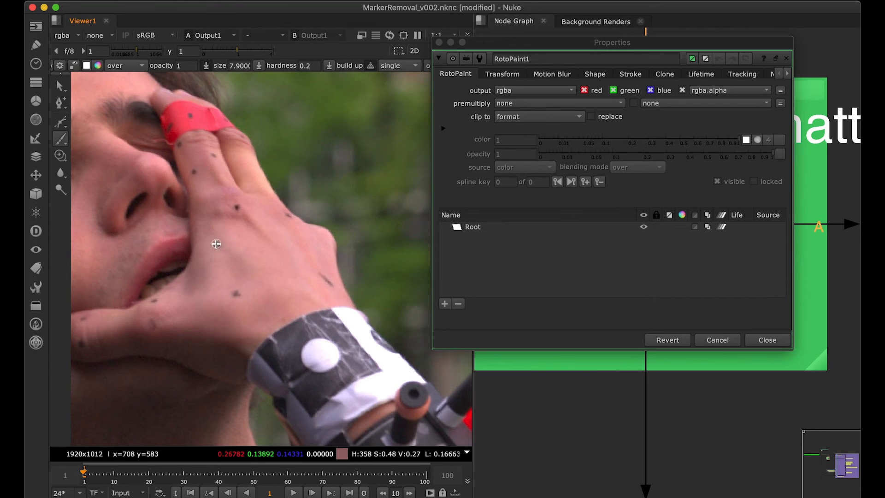
mouse_move(215, 243)
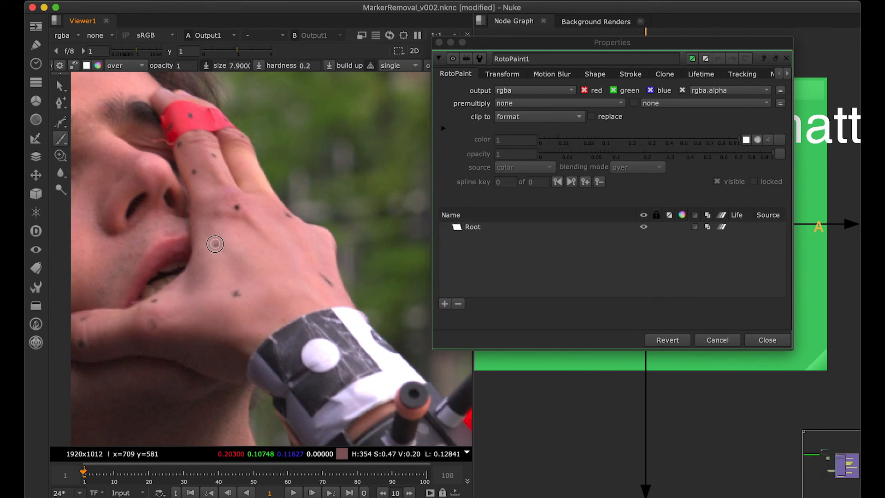
mouse_move(222, 247)
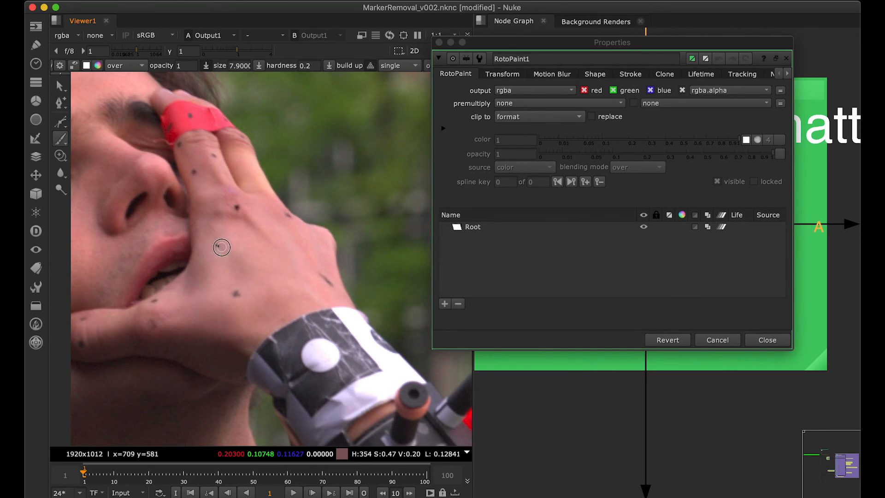
left_click(221, 247)
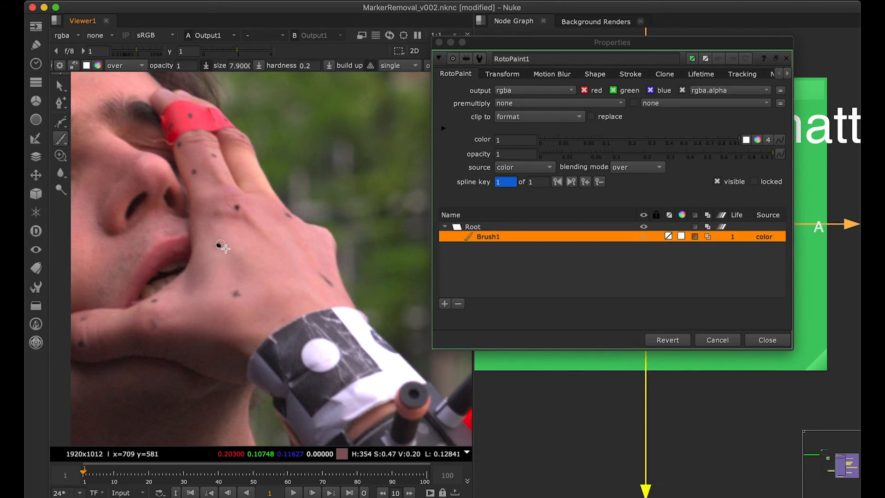
mouse_move(220, 246)
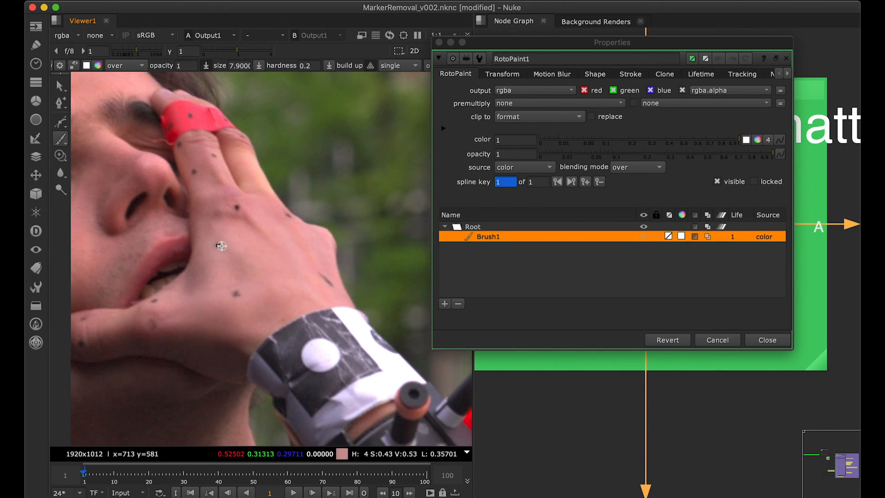
mouse_move(219, 251)
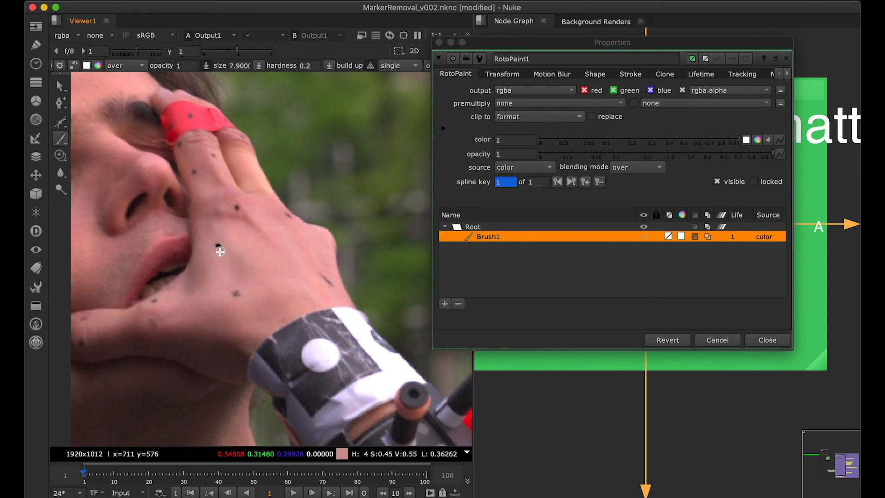
mouse_move(229, 295)
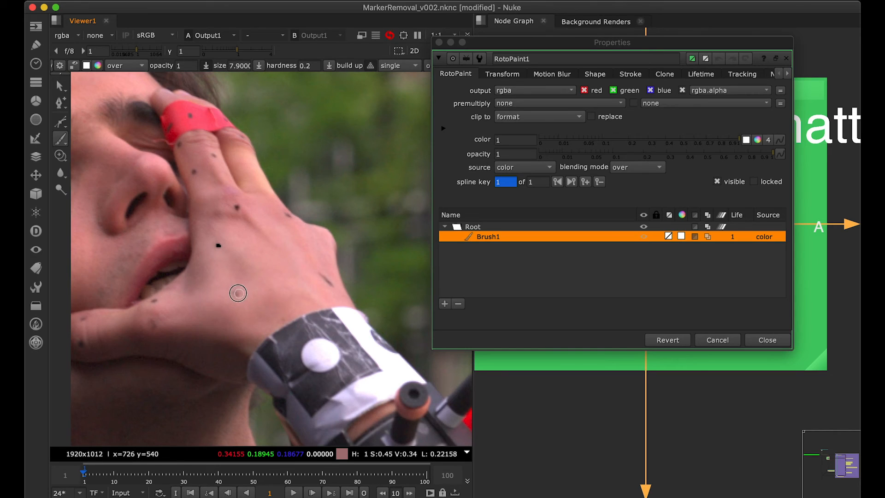
mouse_move(237, 299)
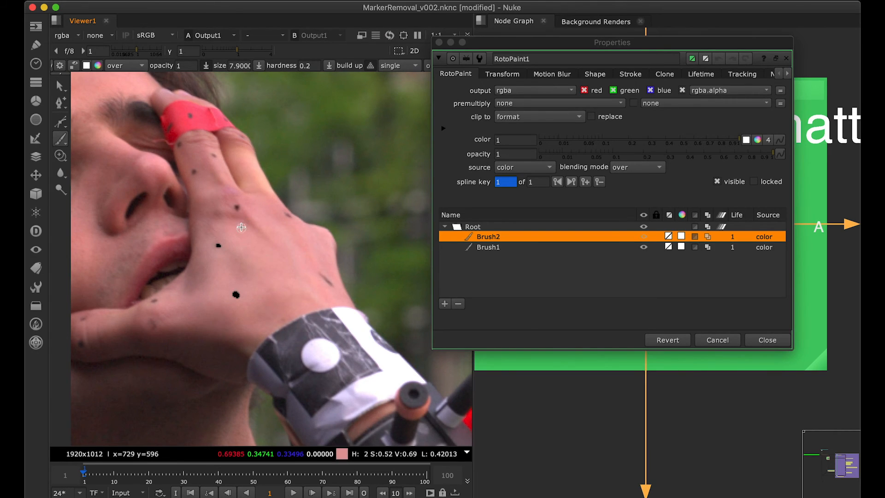
mouse_move(237, 206)
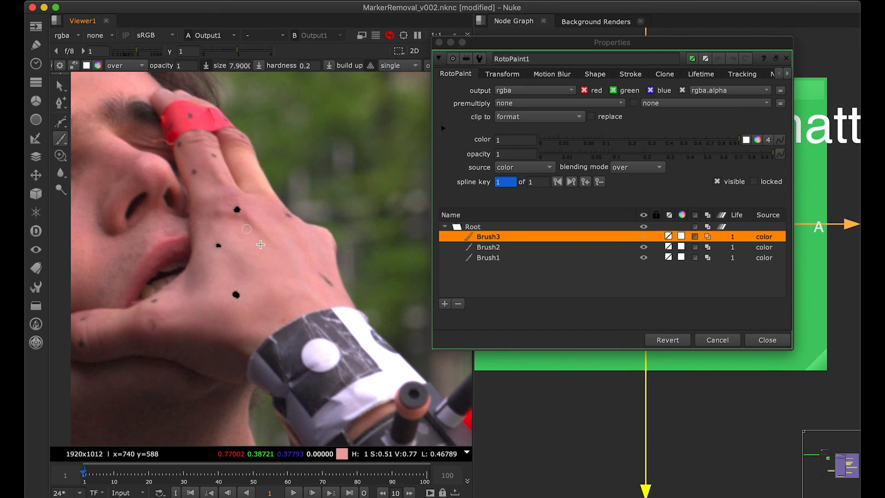
mouse_move(218, 254)
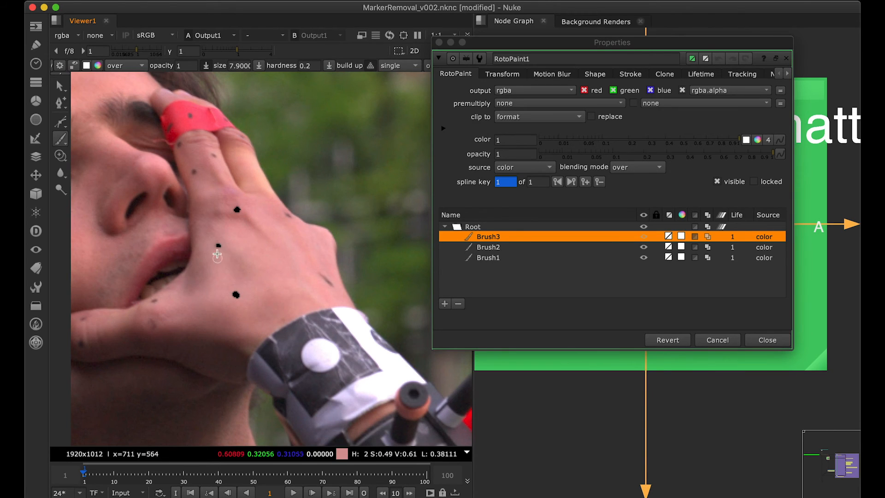
mouse_move(230, 226)
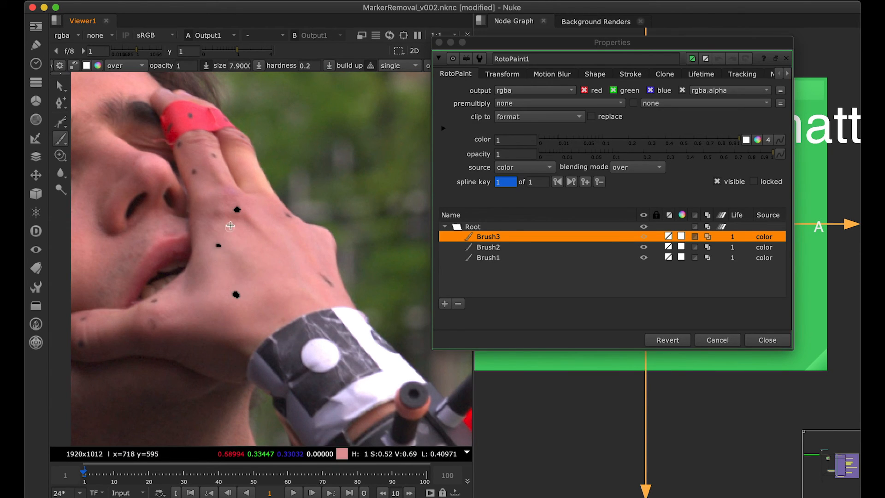
mouse_move(777, 346)
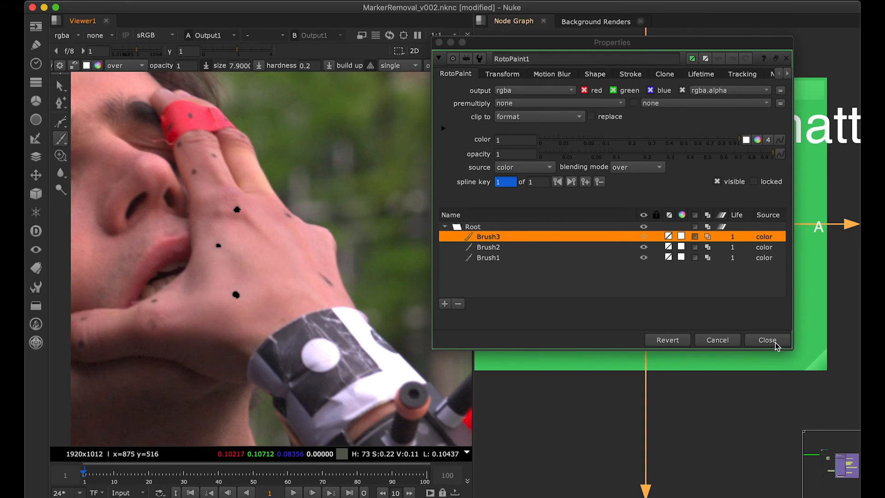
left_click(766, 340)
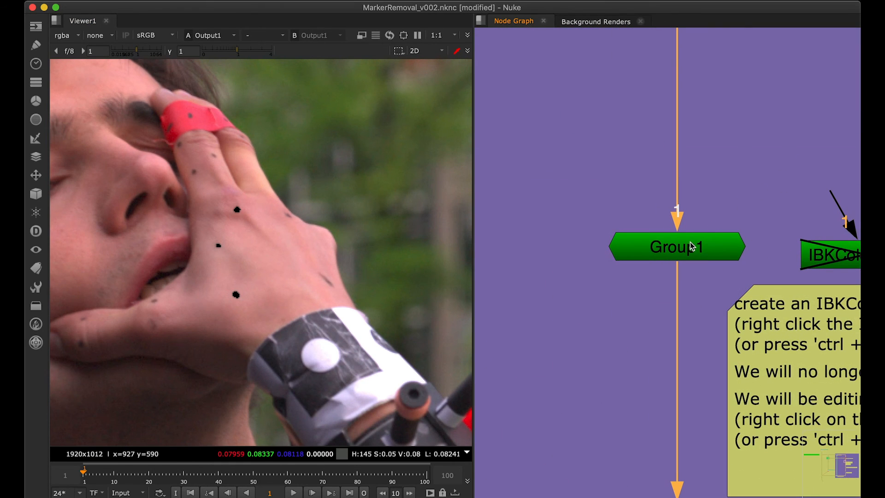
Revisit Group1's IBK keying and edge-extend parameters, then dismiss the panel
left_click(676, 247)
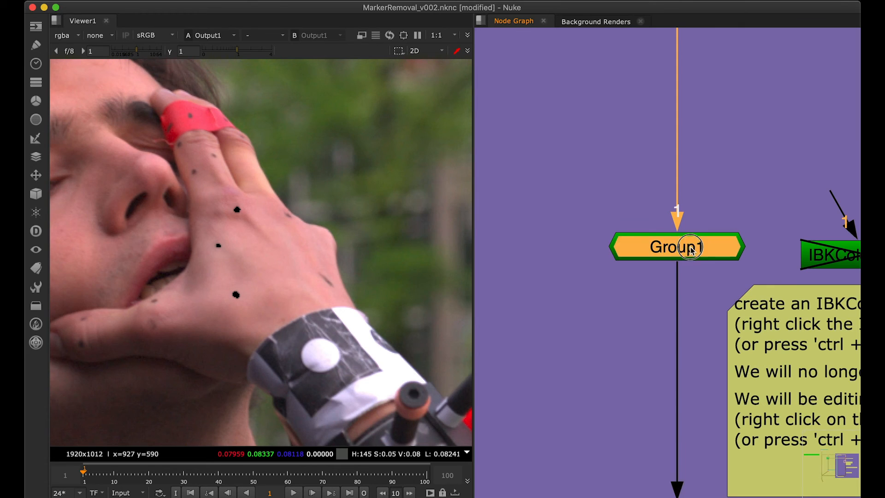
double_click(677, 247)
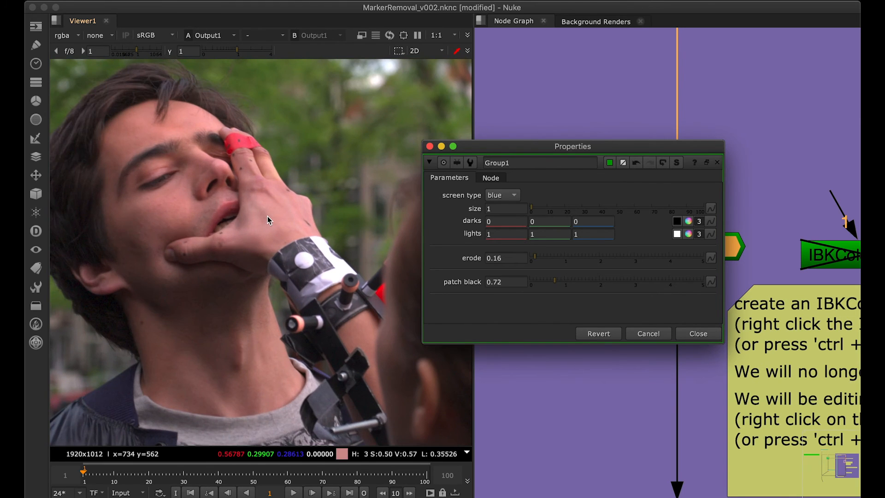
mouse_move(748, 337)
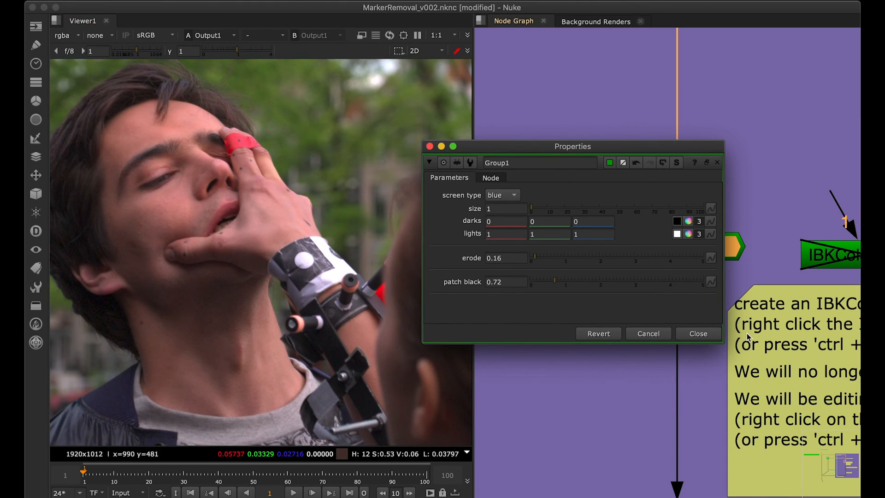
left_click(698, 333)
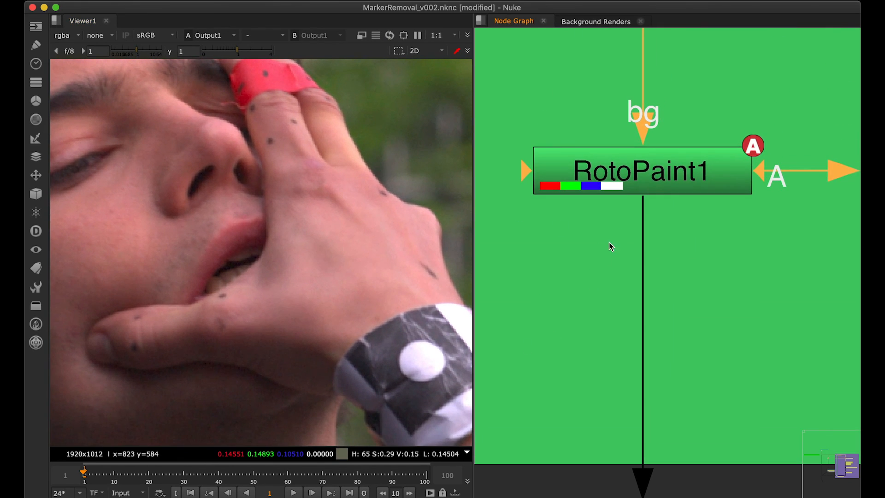
Add RotoPaint1 brush strokes over the remaining hand markers near the lips and thumb
double_click(642, 171)
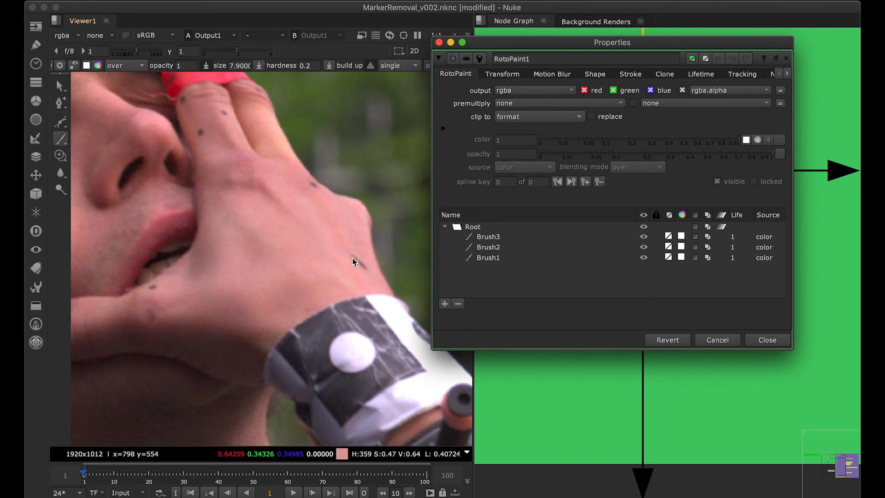
left_click(362, 266)
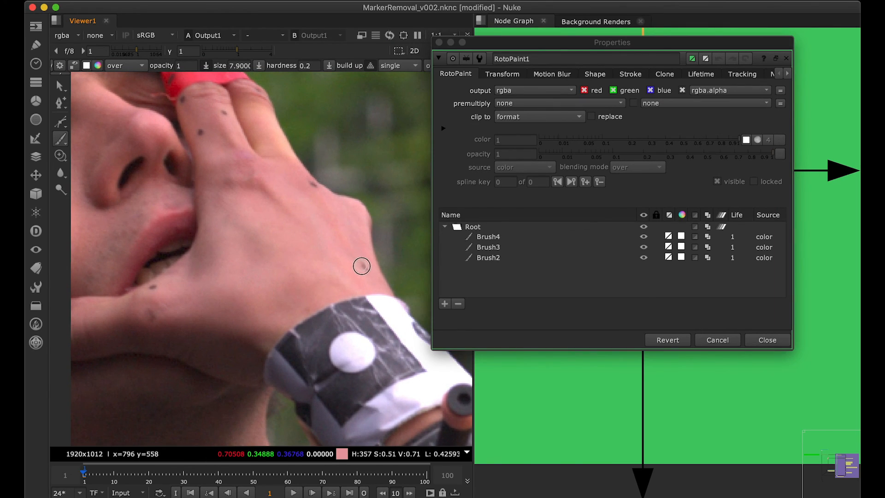
mouse_move(356, 257)
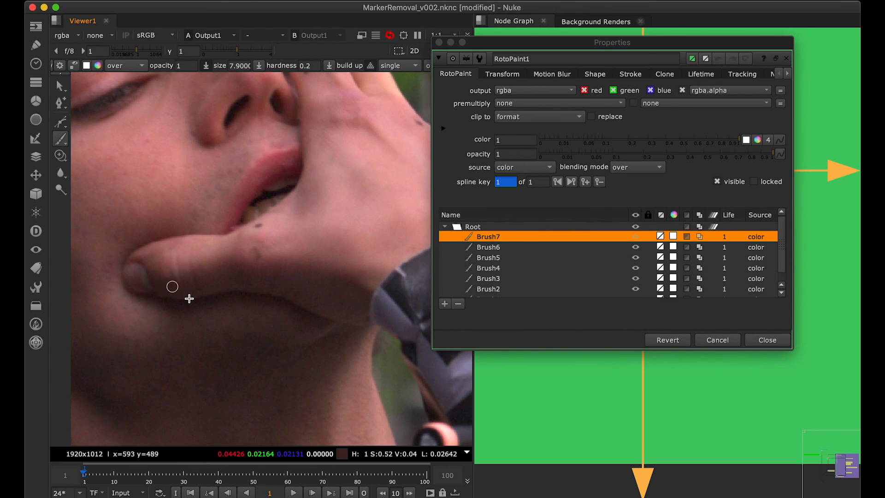
mouse_move(259, 227)
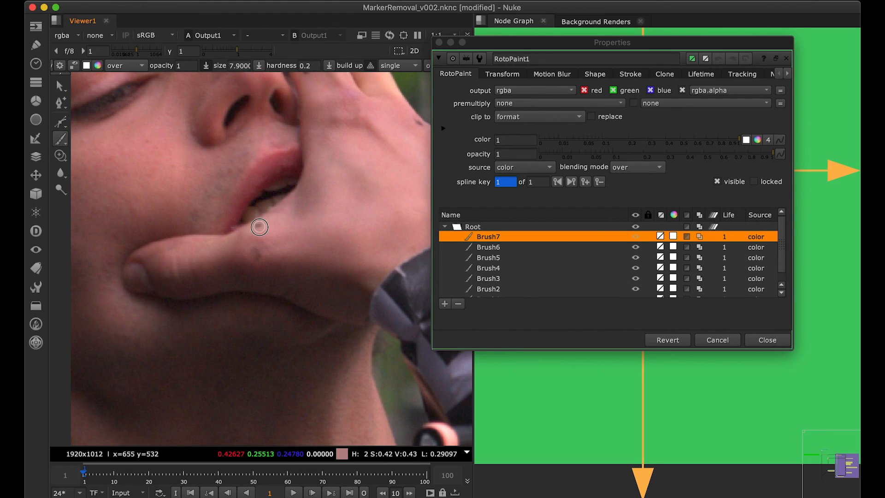
mouse_move(264, 224)
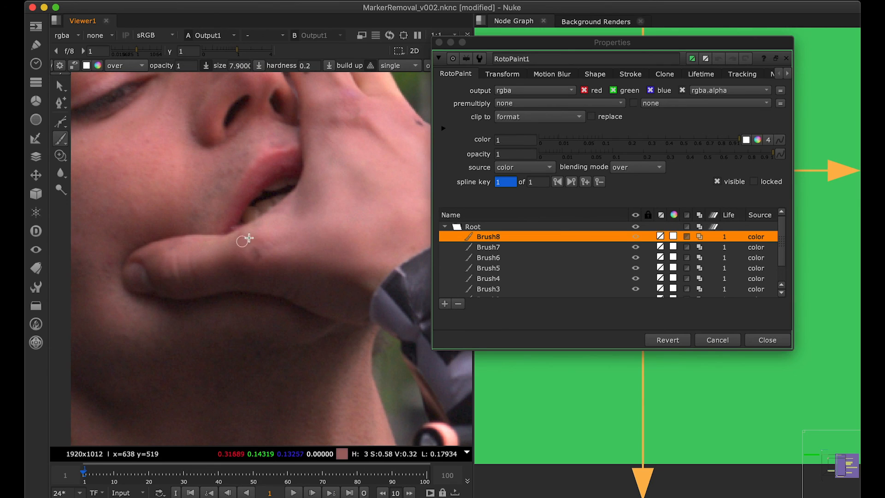
left_click(766, 340)
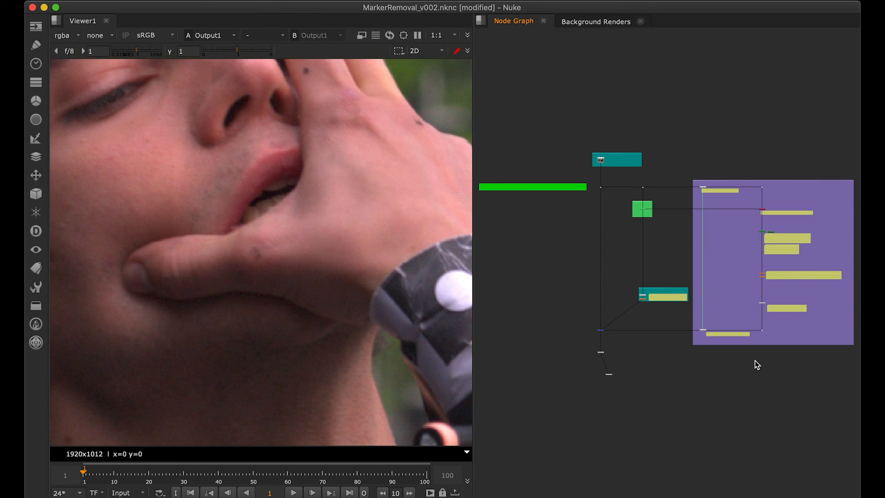
mouse_move(424, 232)
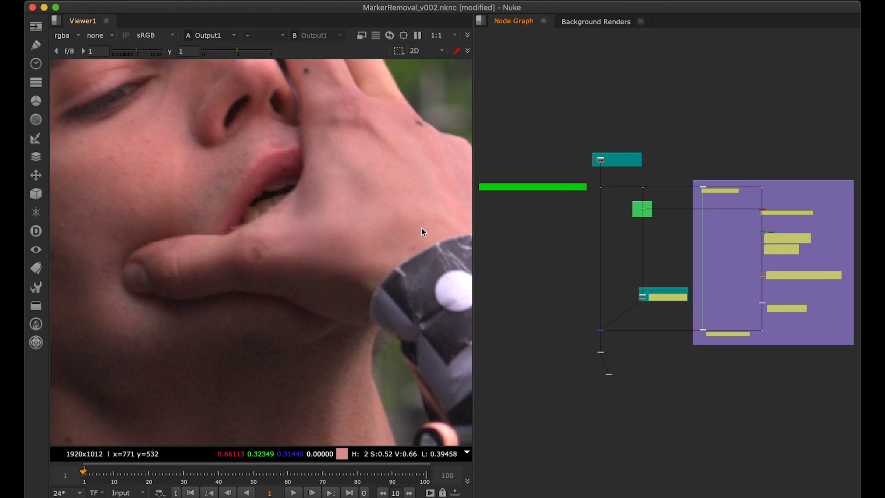